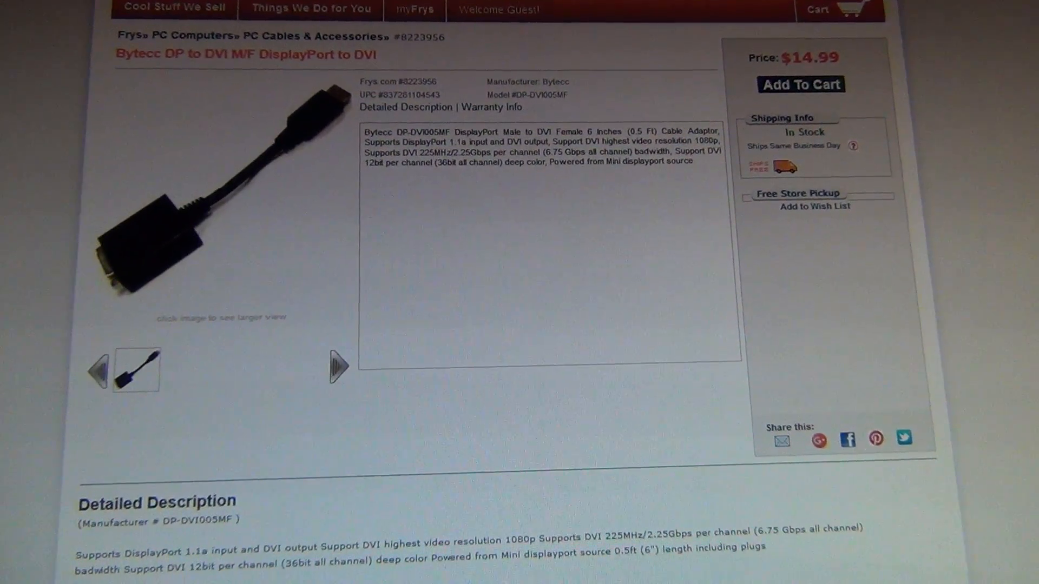
{"action": "scroll", "scroll_direction": "down", "scroll_amount": 3}
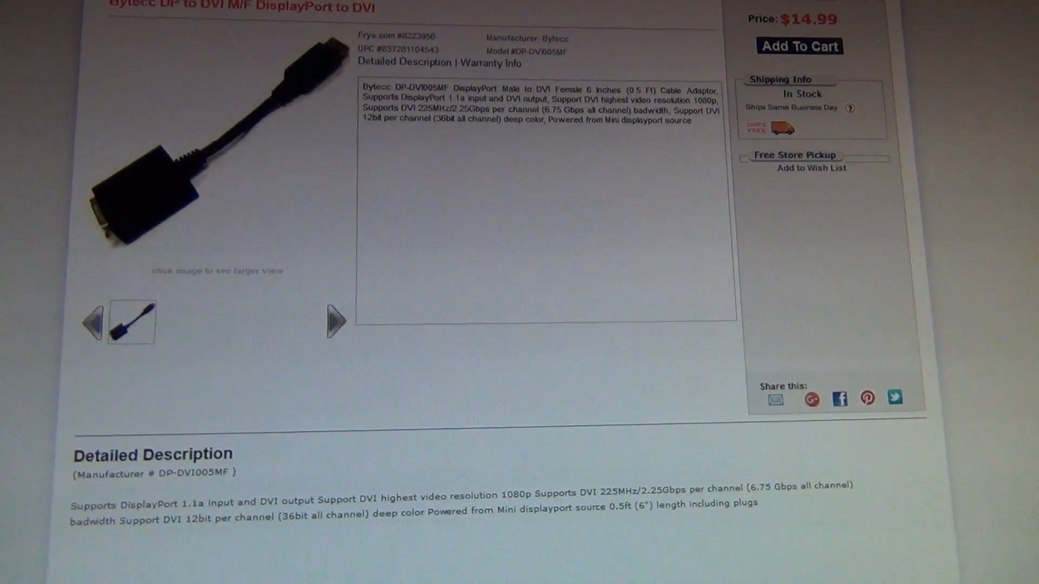
{"action": "scroll", "scroll_direction": "down", "scroll_amount": 3}
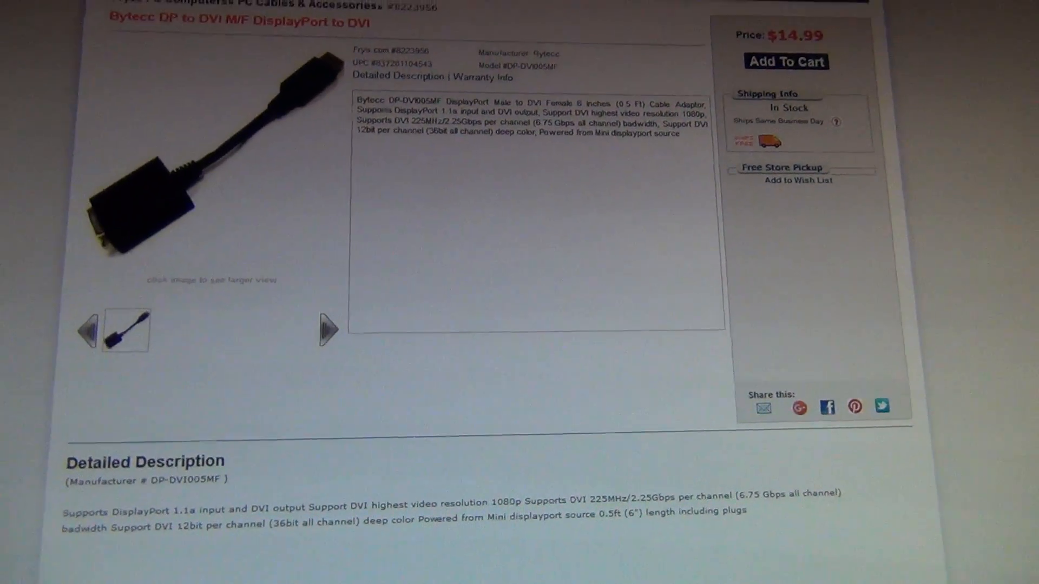
{"action": "scroll", "scroll_direction": "down", "scroll_amount": 3}
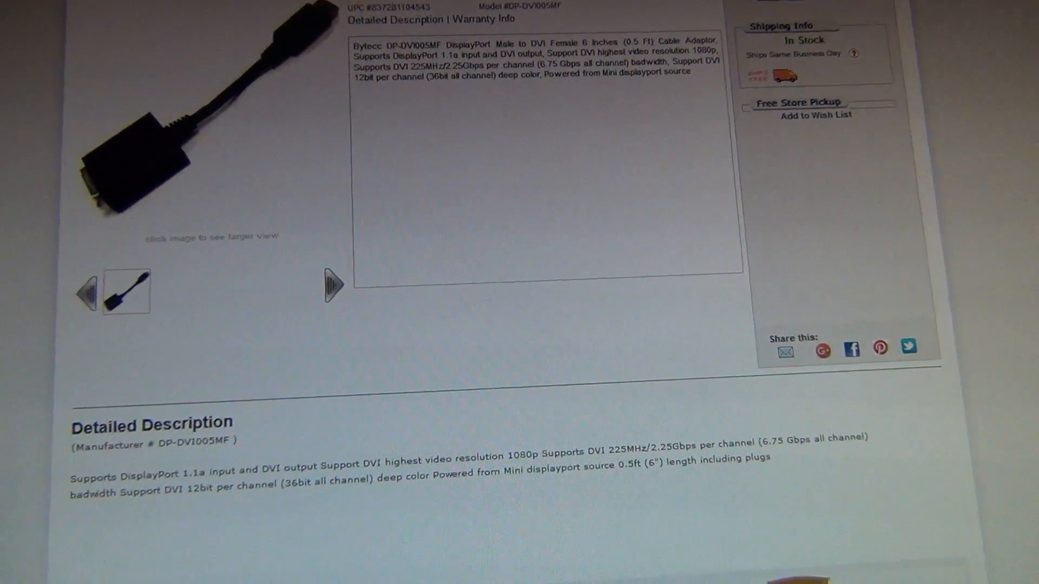
{"action": "scroll", "scroll_direction": "down", "scroll_amount": 3}
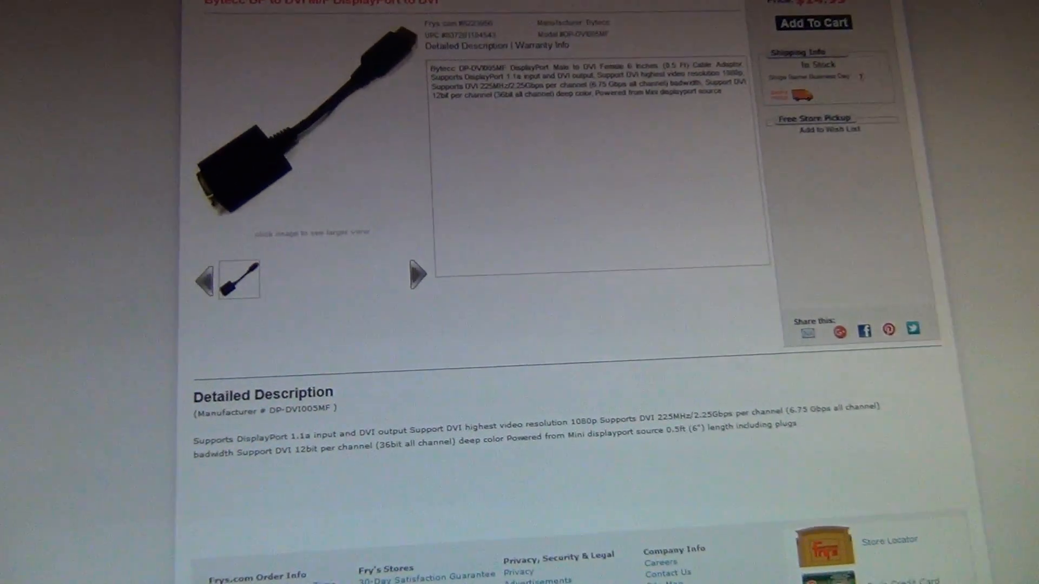
{"action": "scroll", "scroll_direction": "down", "scroll_amount": 3}
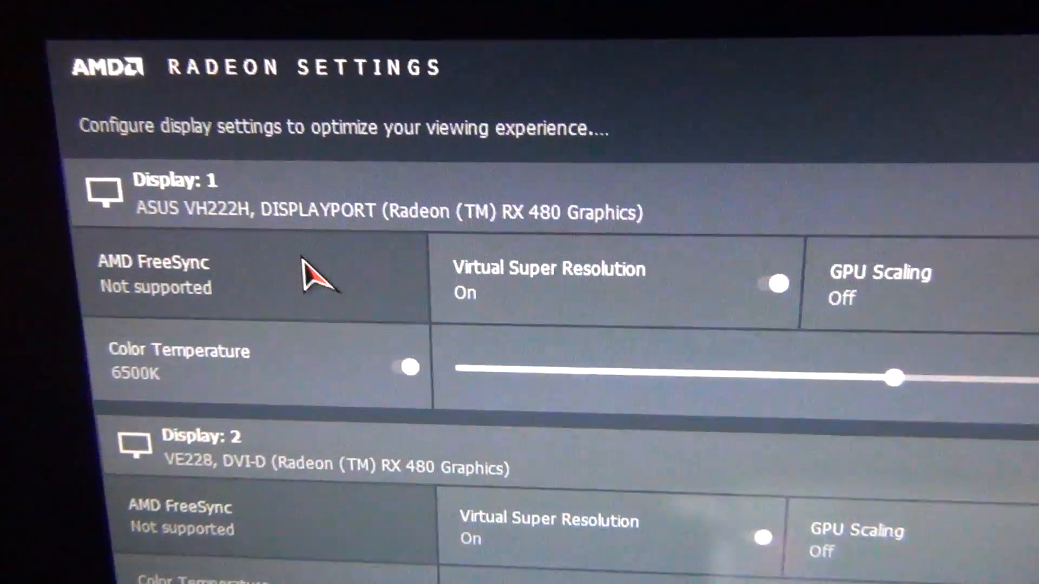
{"action": "scroll", "scroll_direction": "down", "scroll_amount": 3}
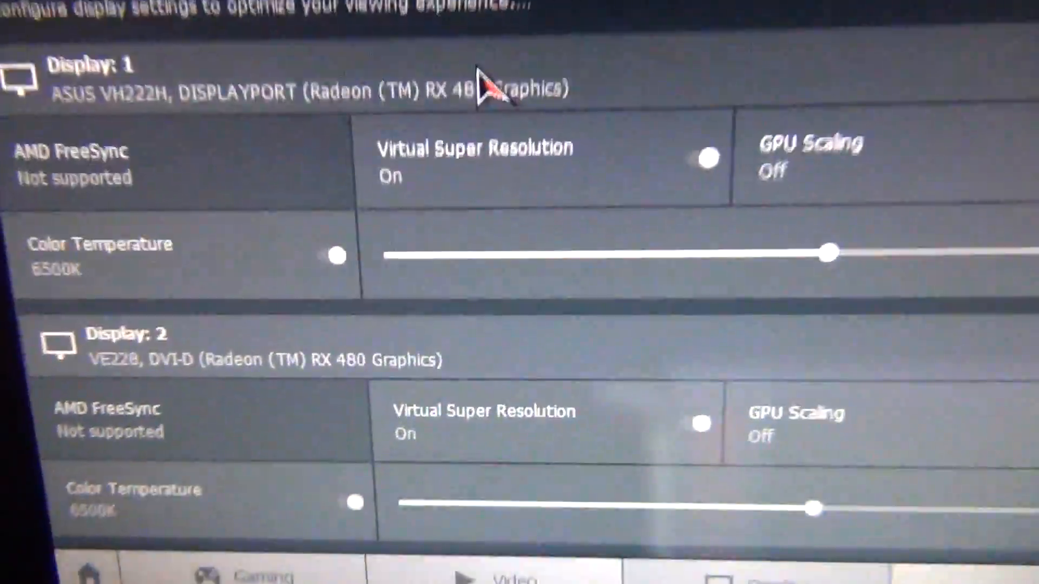
{"action": "scroll", "scroll_direction": "down", "scroll_amount": 3}
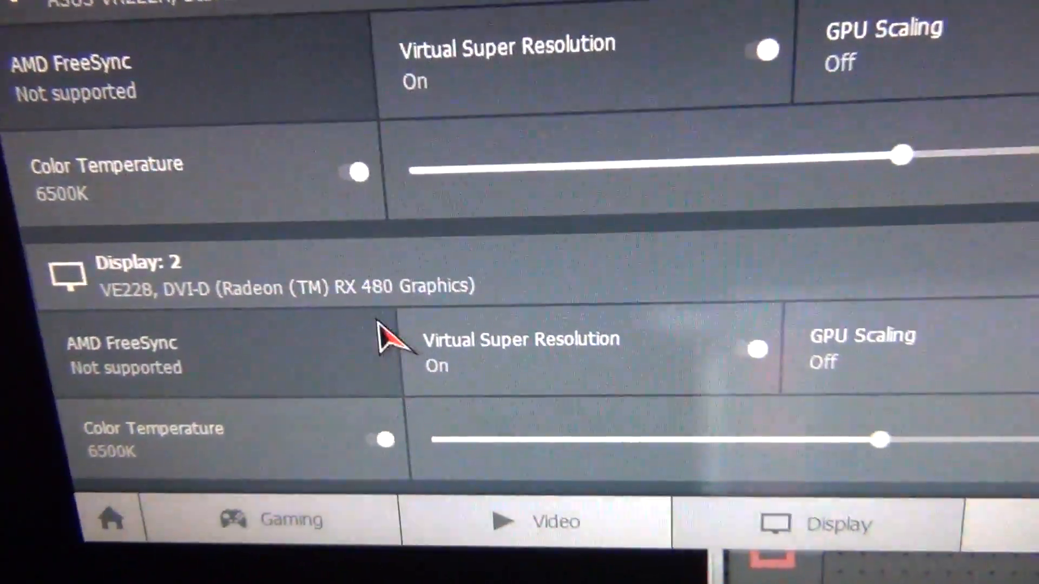